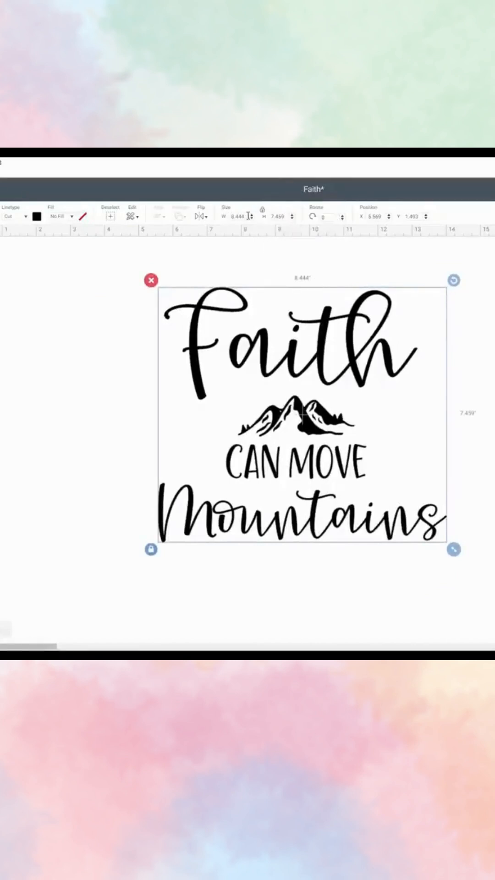
Resize the Faith Can Move Mountains design to 6 inches wide
type("6")
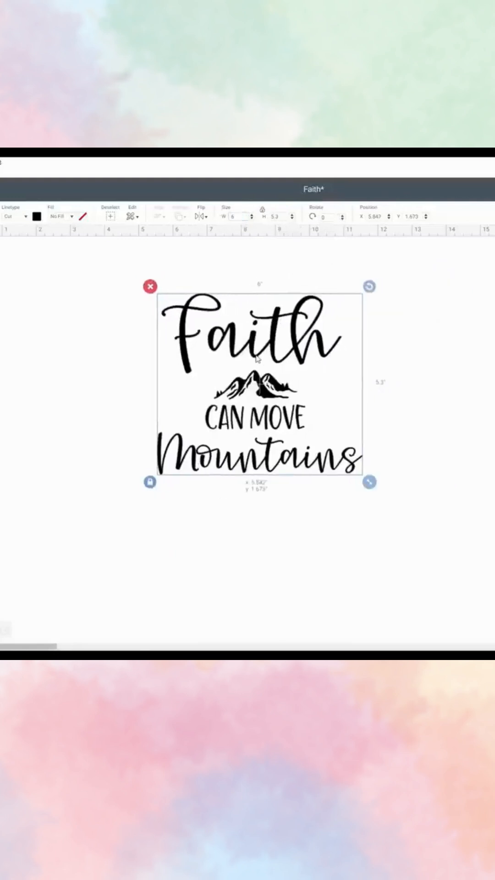
left_click(37, 216)
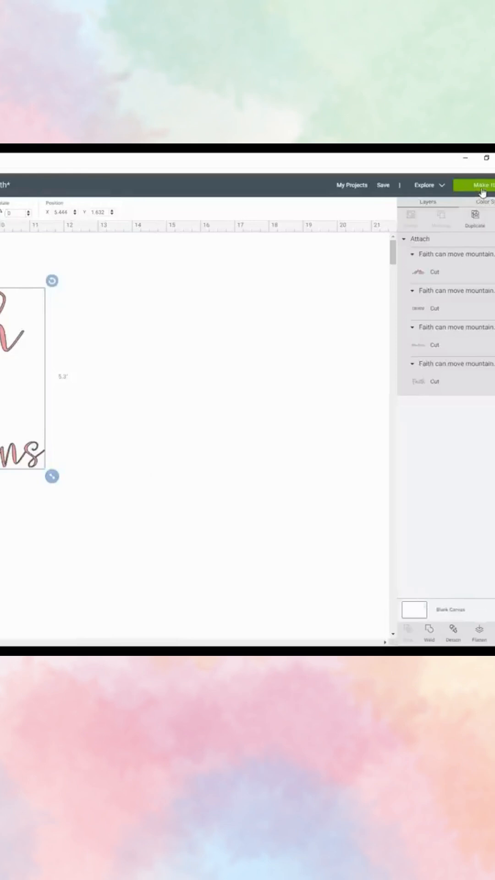
Send the attached design to the Prepare screen with Make It
left_click(480, 185)
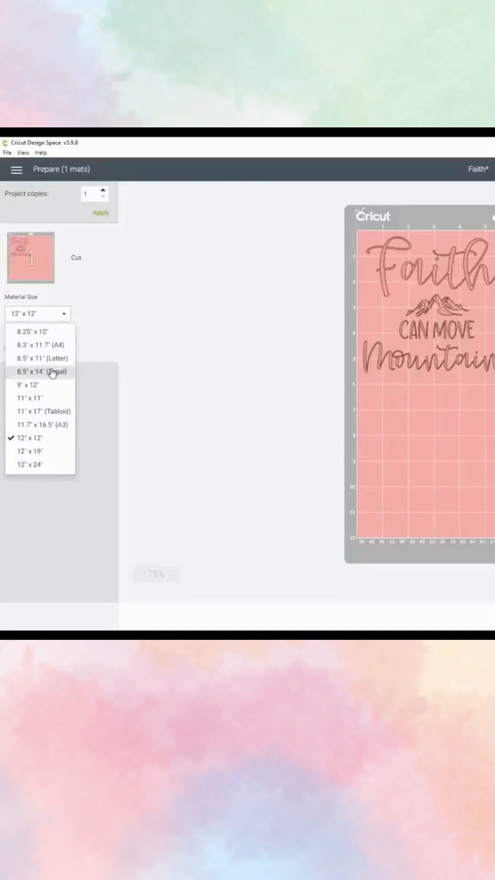
mouse_move(45, 465)
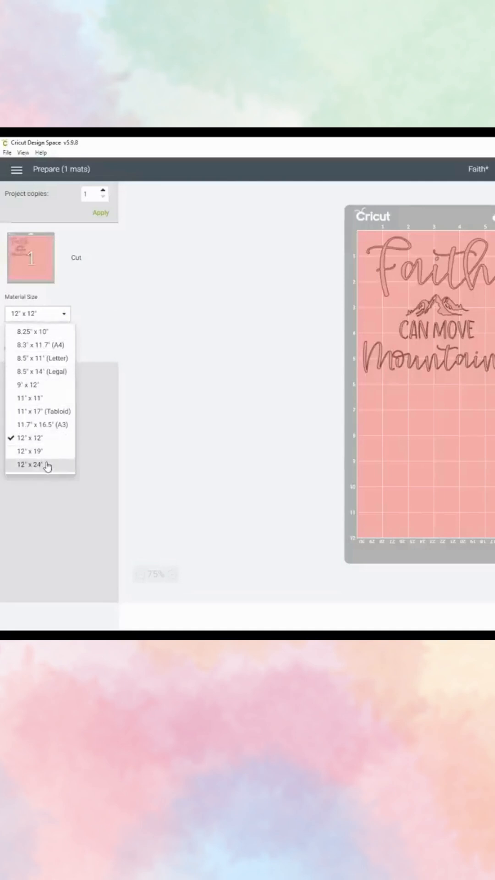
Choose 12" x 24" as the mat's material size
left_click(37, 465)
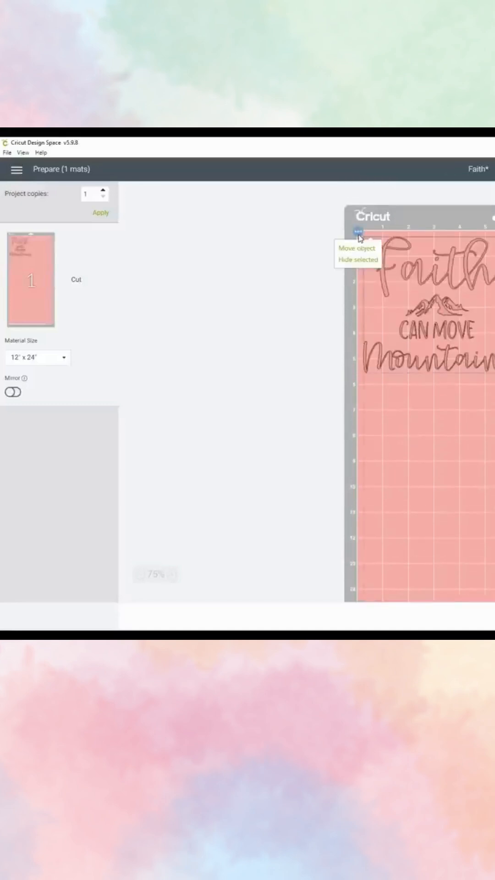
Return the material size to 12" x 12" and turn on Mirror
left_click(356, 247)
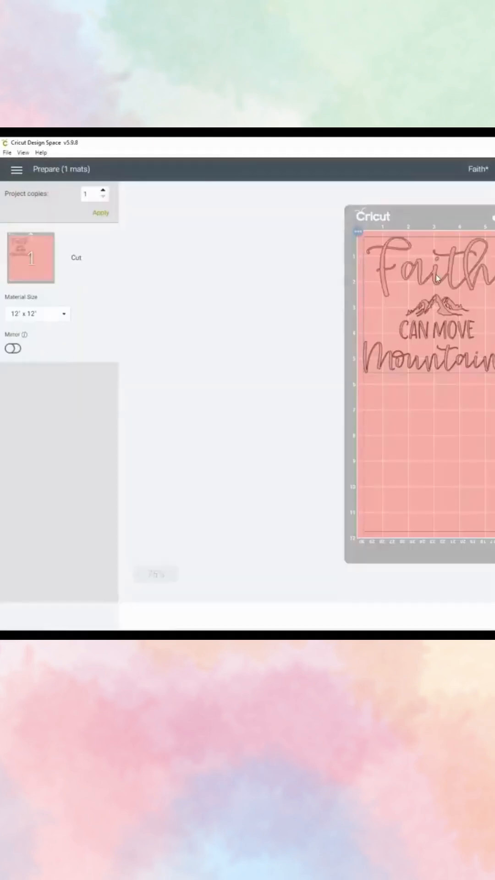
left_click(12, 347)
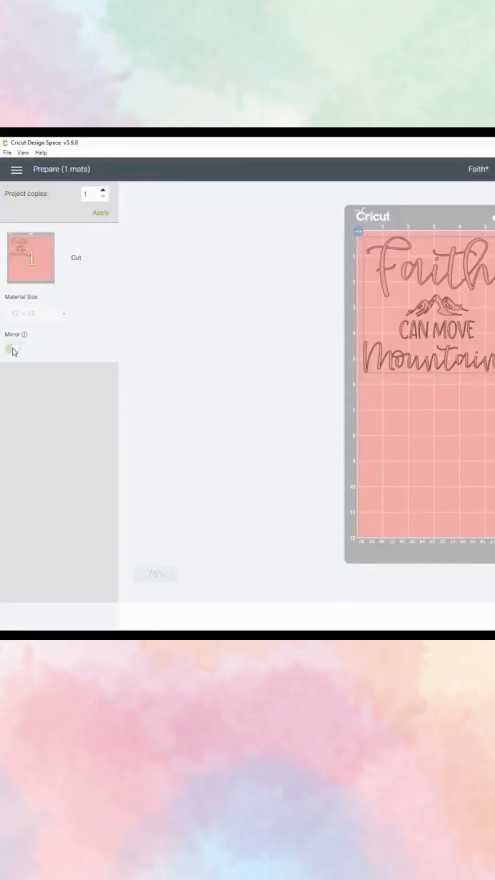
left_click(12, 348)
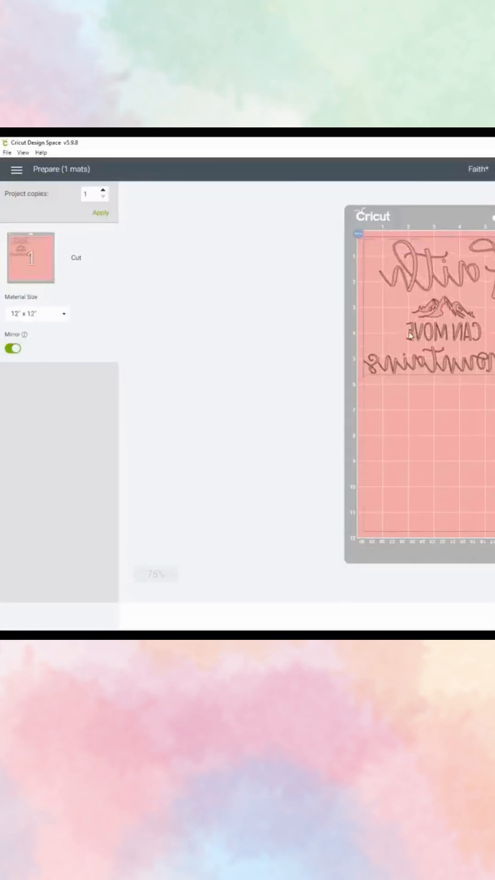